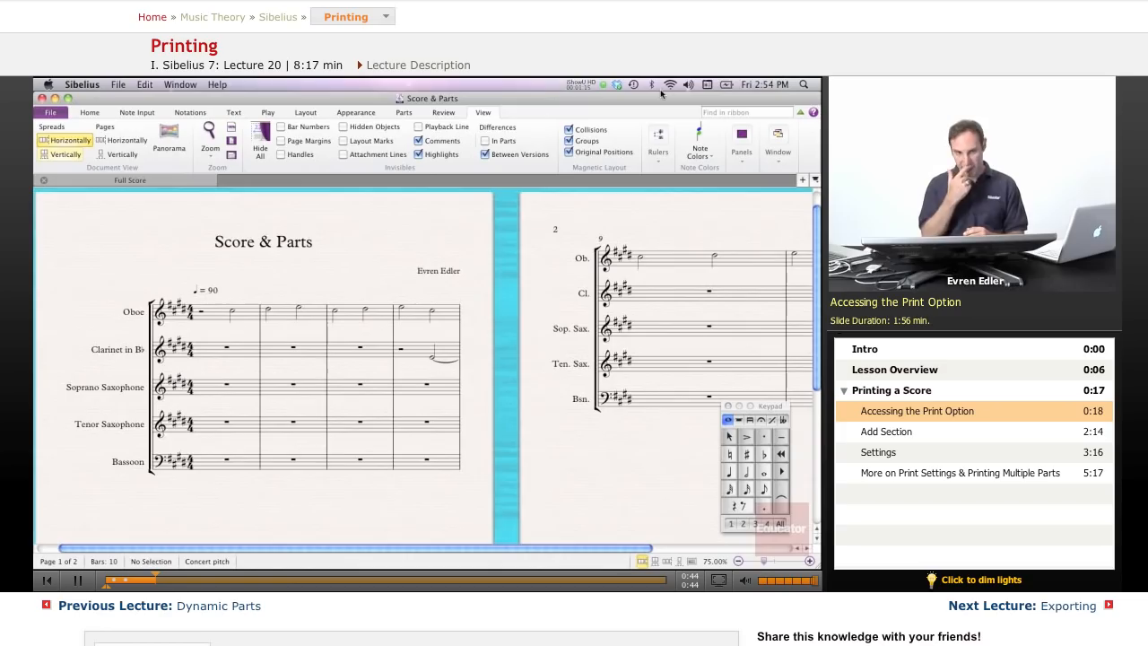
pyautogui.moveTo(529, 510)
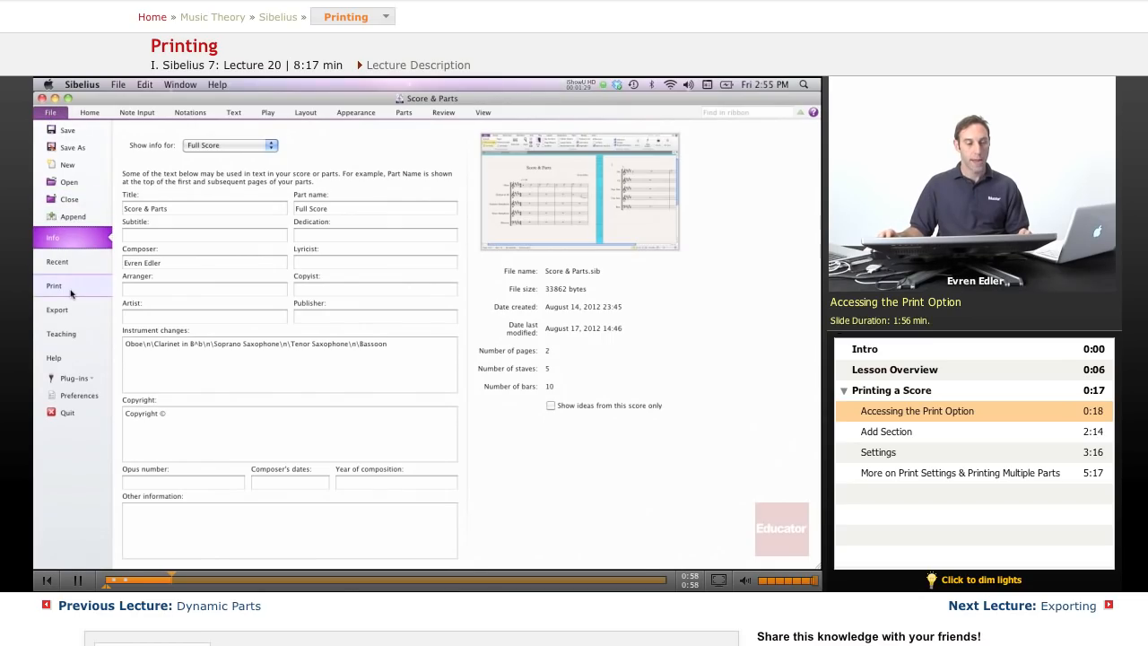
# Show the Print page for Score & Parts and change the full score's copy count with the Copies spinner.
pyautogui.click(54, 285)
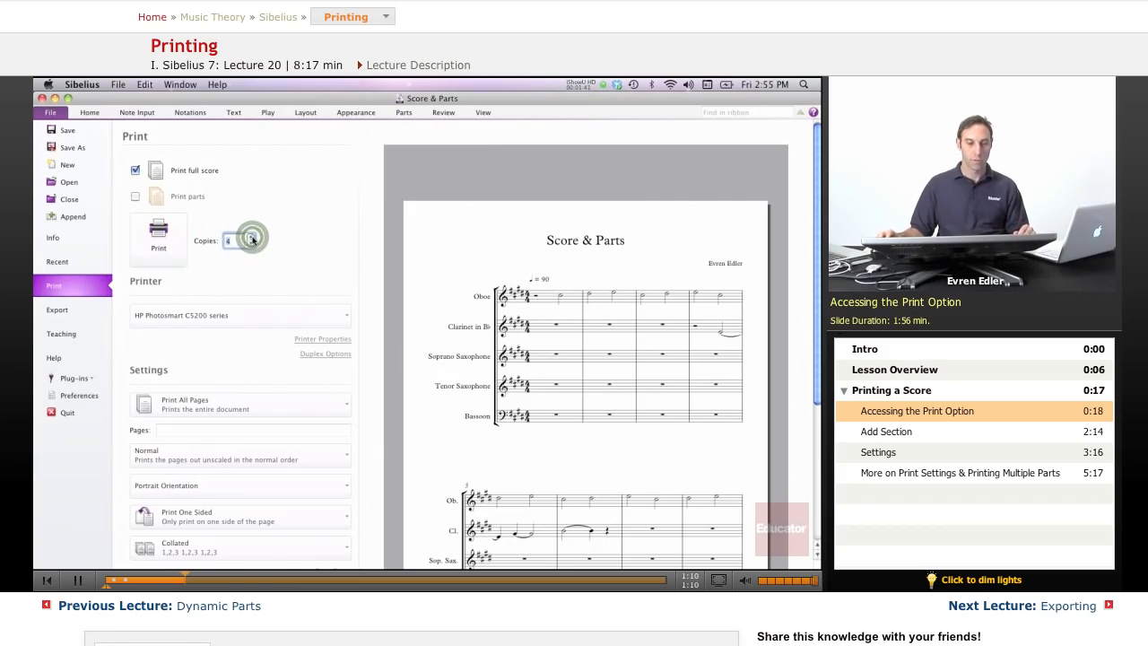
pyautogui.click(236, 241)
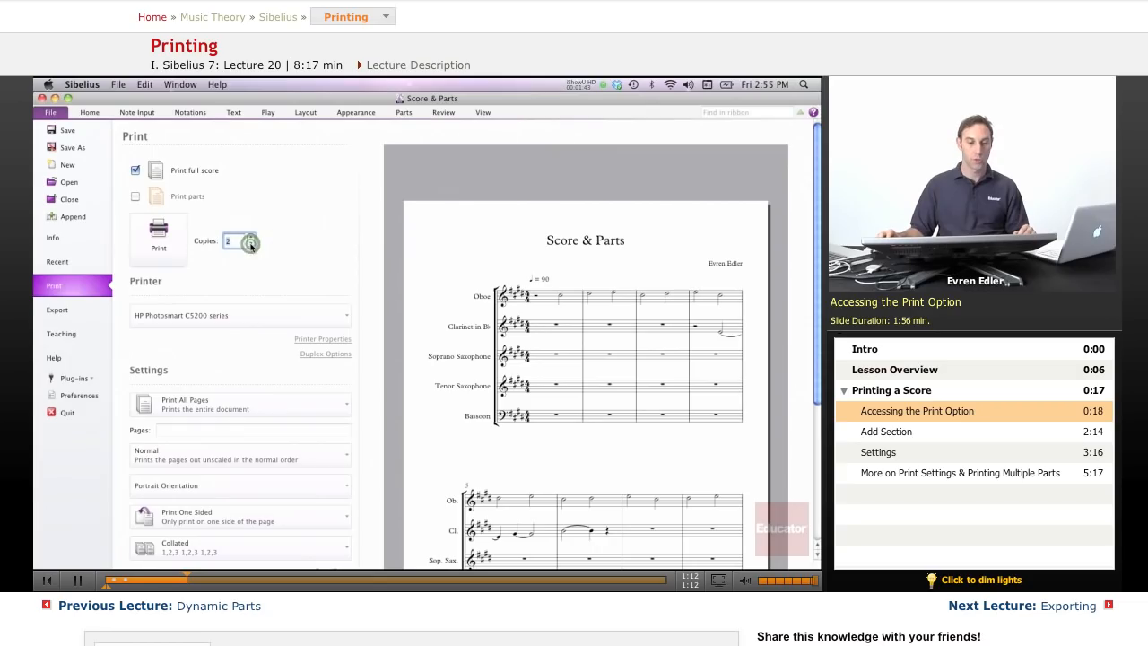
pyautogui.click(251, 244)
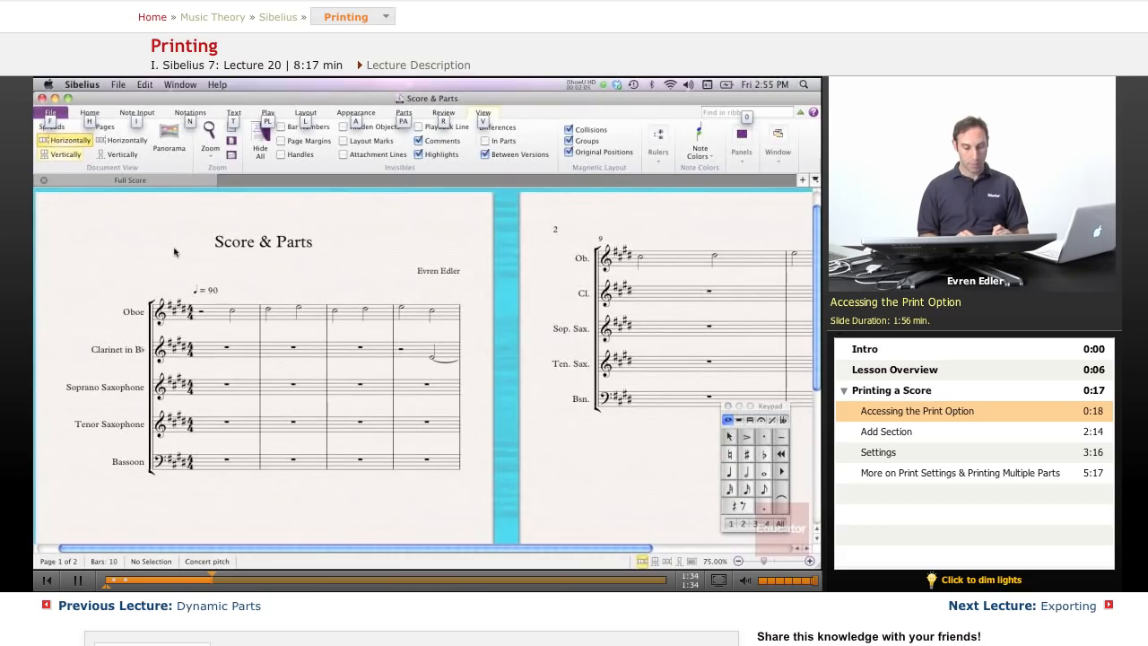
# Bring up the File Info page listing the score's title, composer and instruments.
pyautogui.click(50, 111)
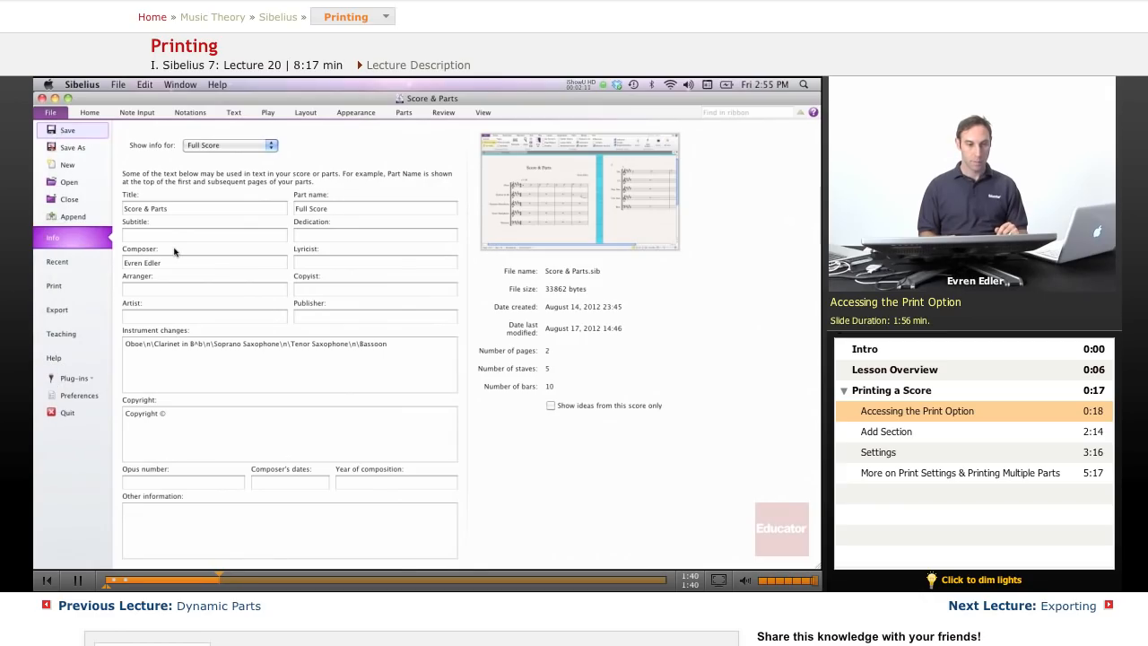
# Return to the score, then reopen the Print page showing the full score preview with one copy.
pyautogui.click(54, 286)
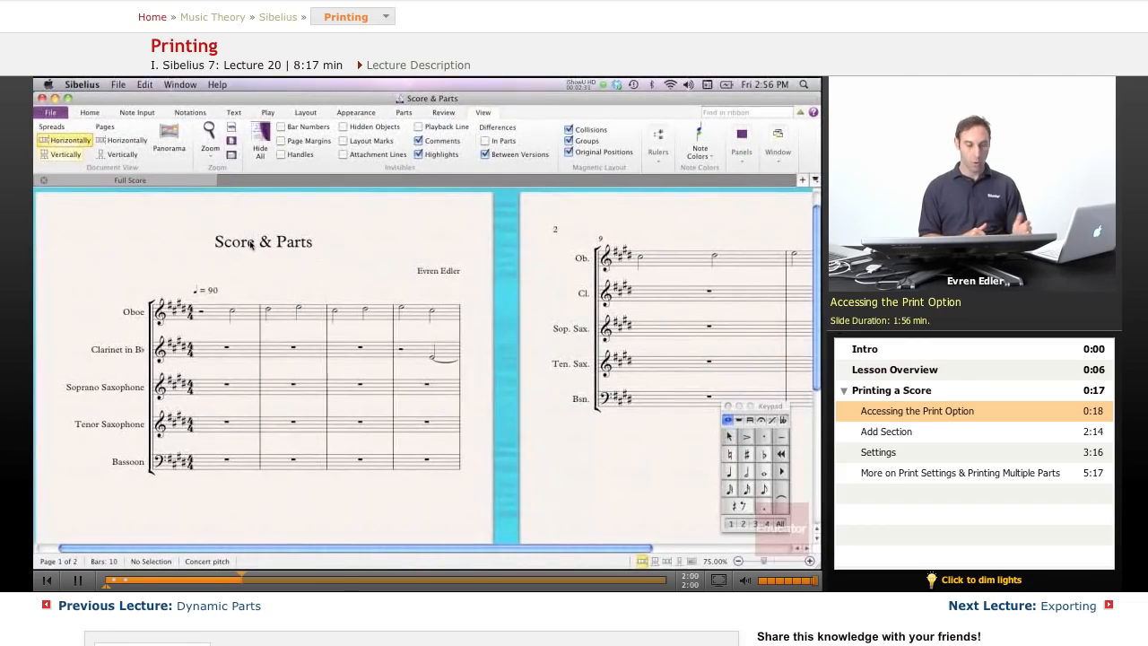
pyautogui.click(50, 112)
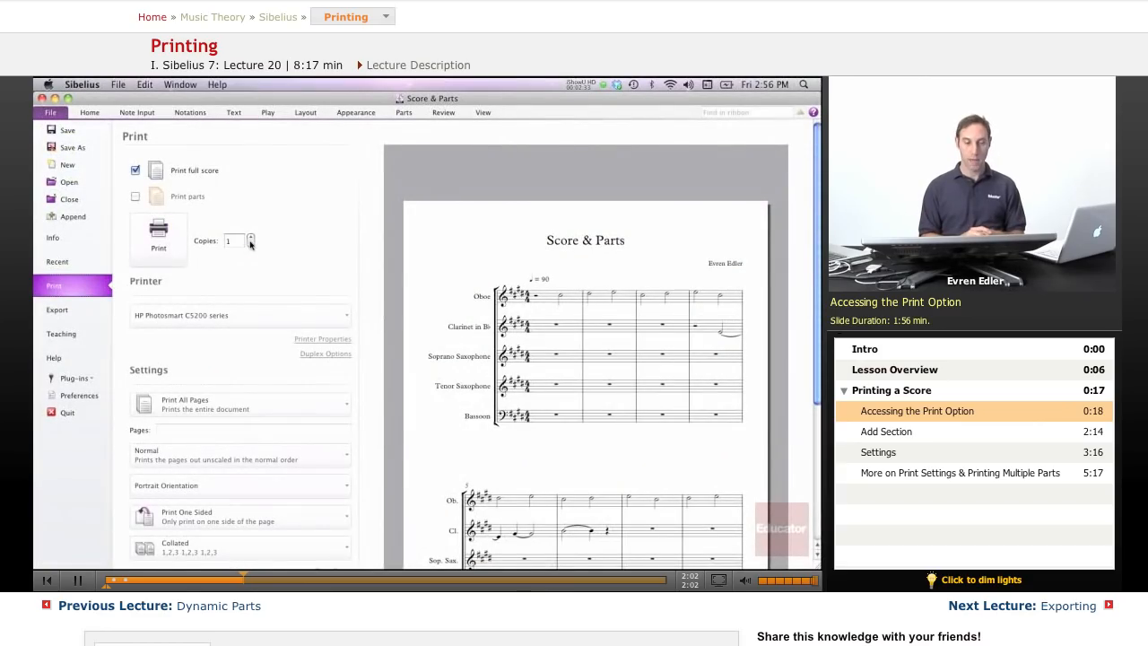